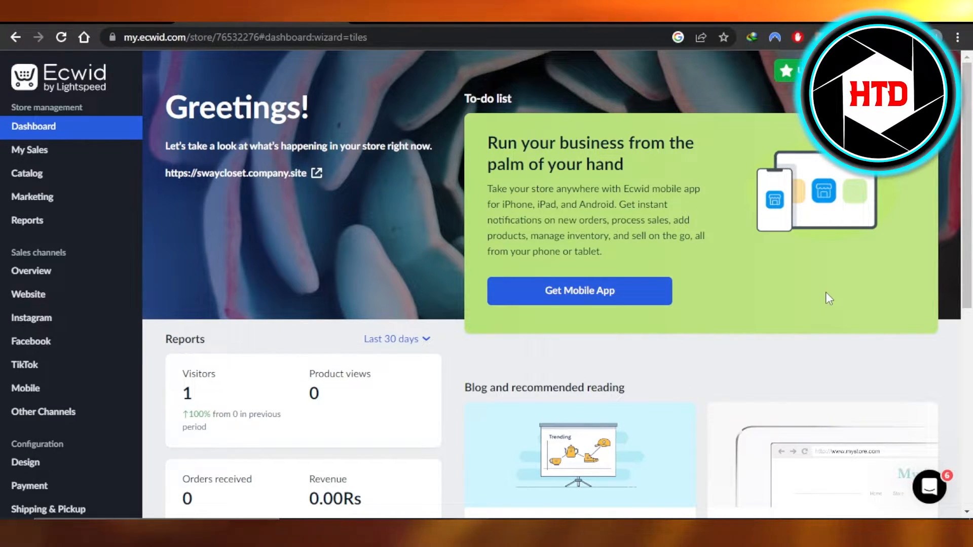
mouse_move(30, 150)
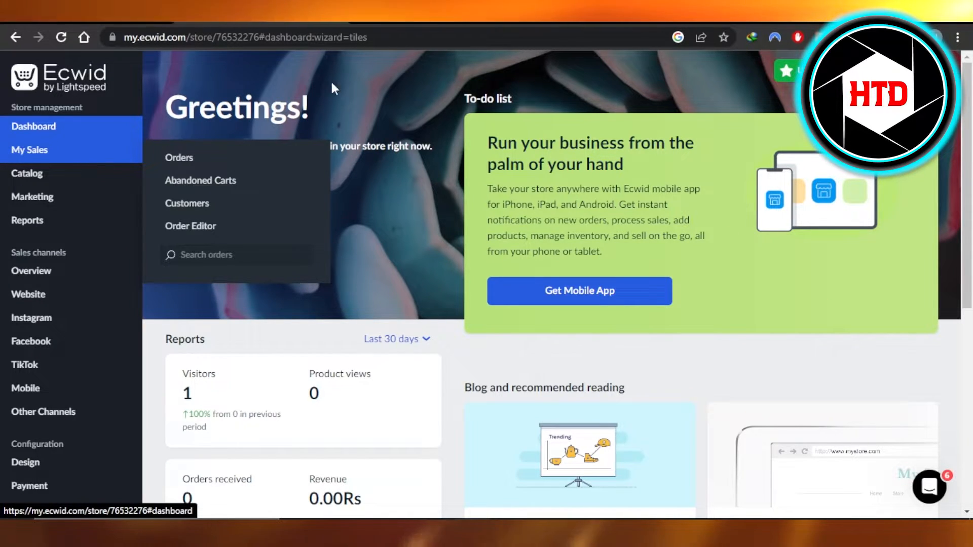
Browse the dashboard and look through the store's Design settings page.
scroll("down", 3)
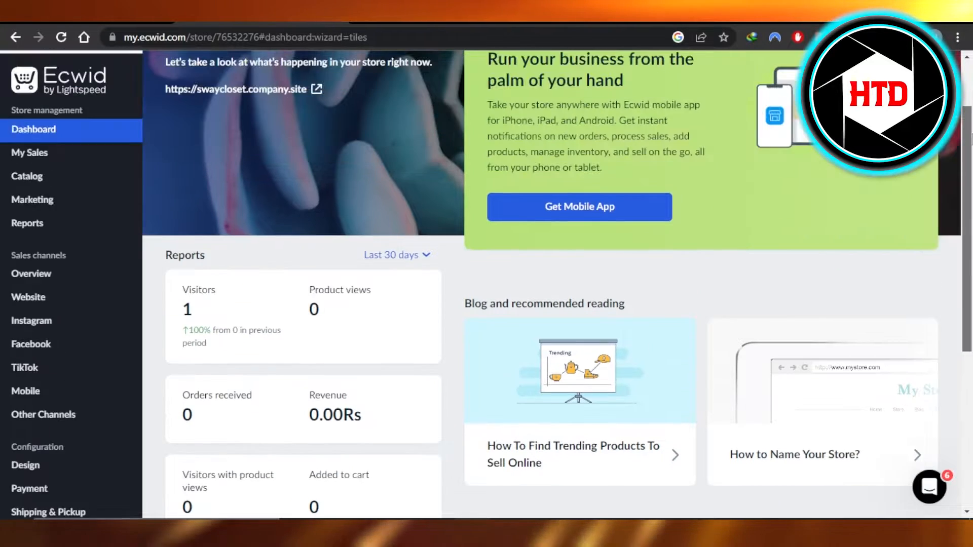
scroll("up", 3)
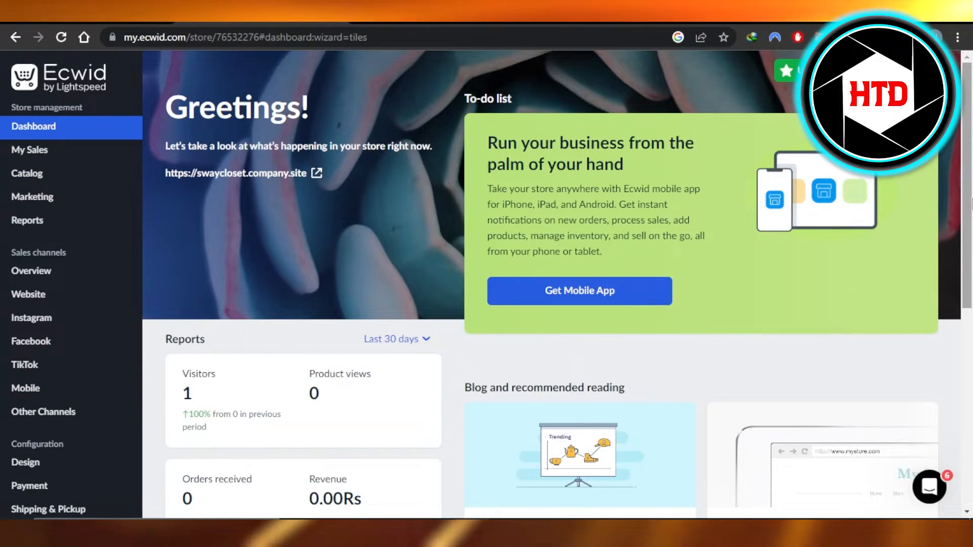
scroll("down", 3)
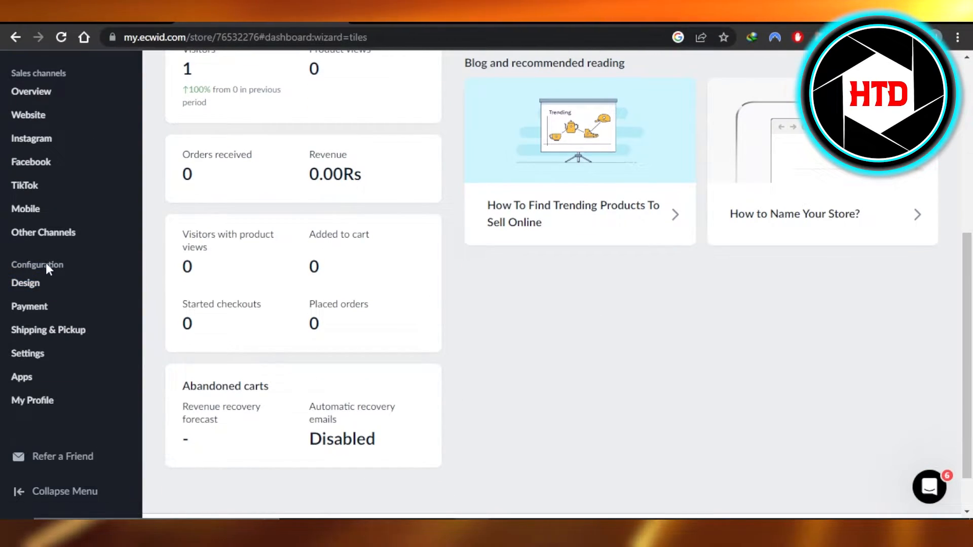
left_click(25, 283)
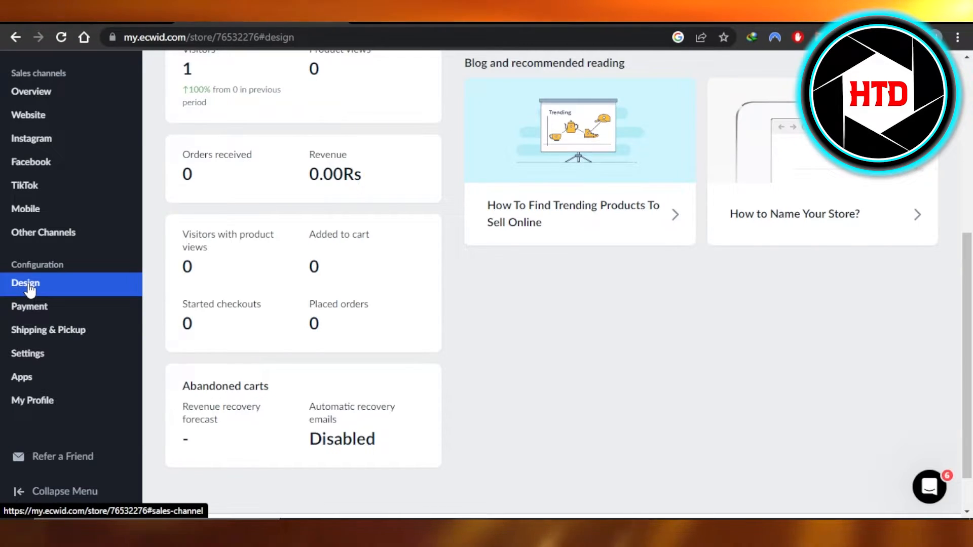
left_click(26, 282)
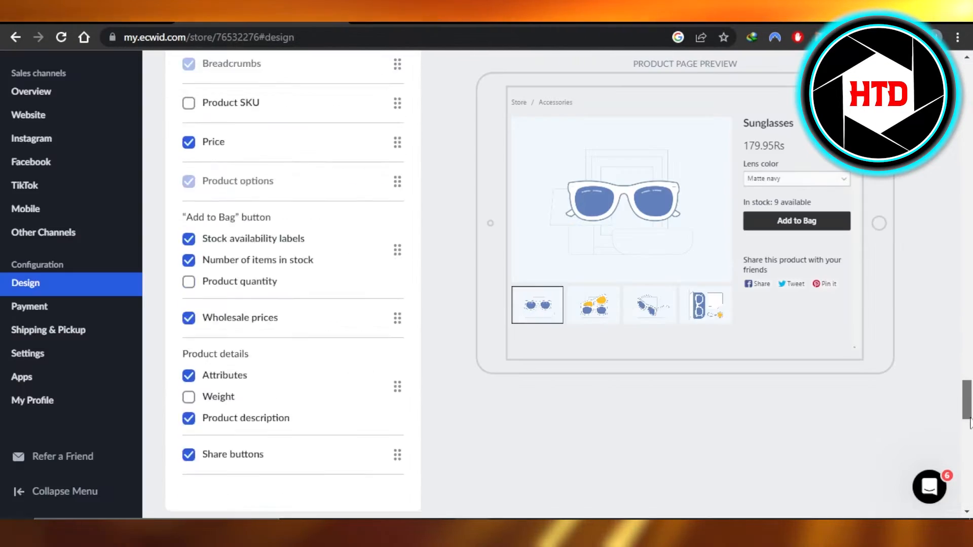
scroll("down", 3)
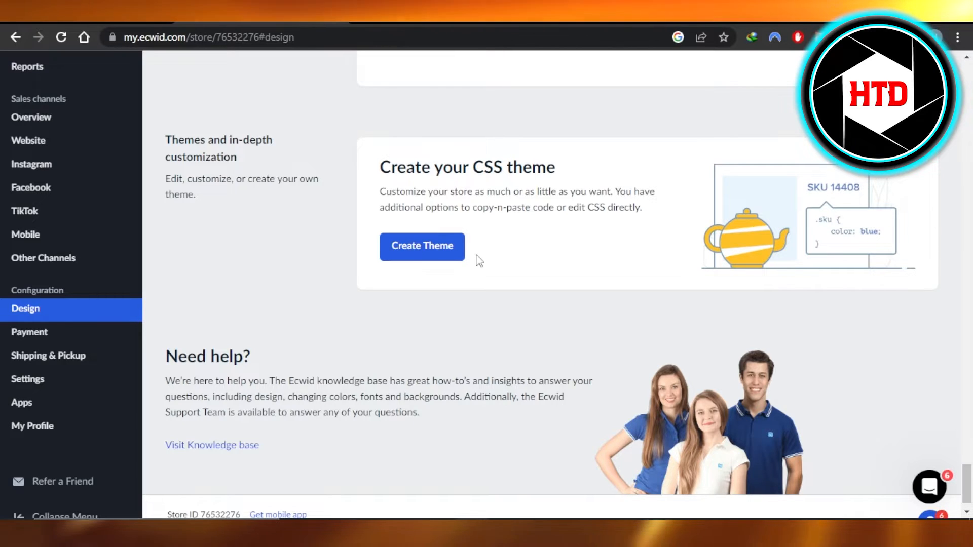
mouse_move(386, 209)
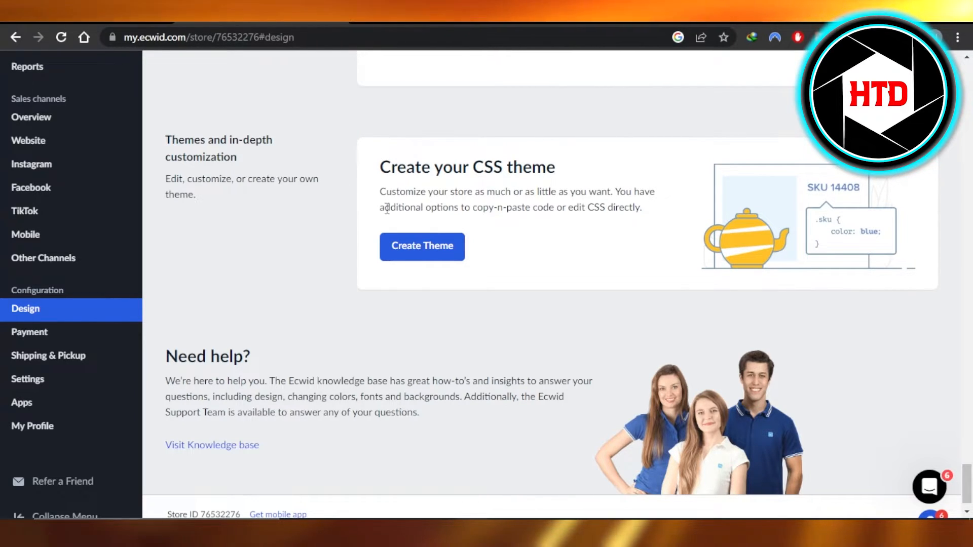
mouse_move(520, 225)
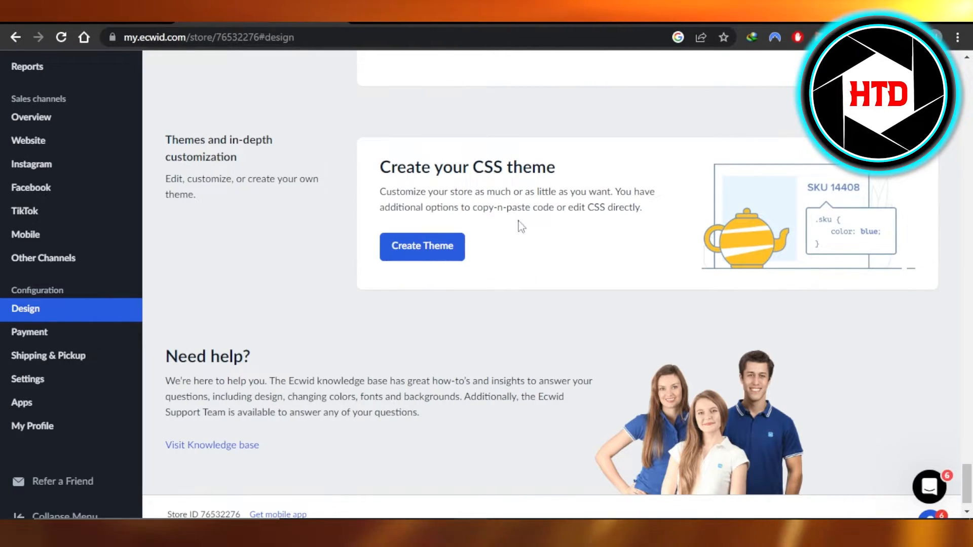
mouse_move(844, 173)
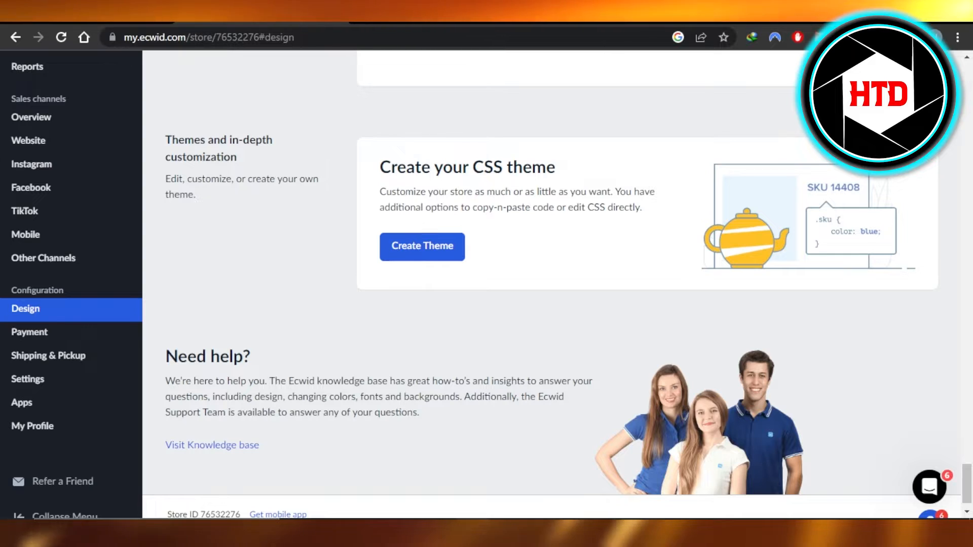
Return to the dashboard and go to the Website overview with the Online Store card.
left_click(421, 246)
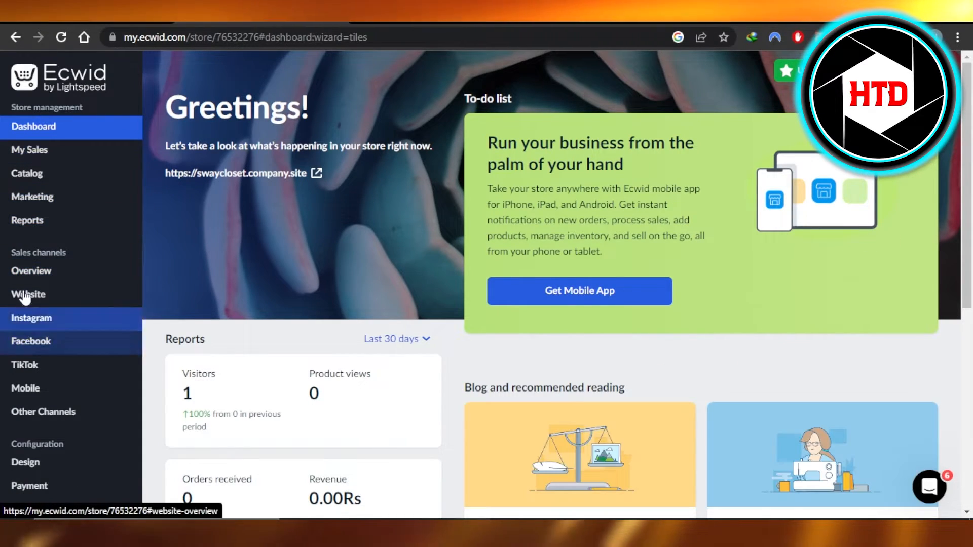
left_click(28, 294)
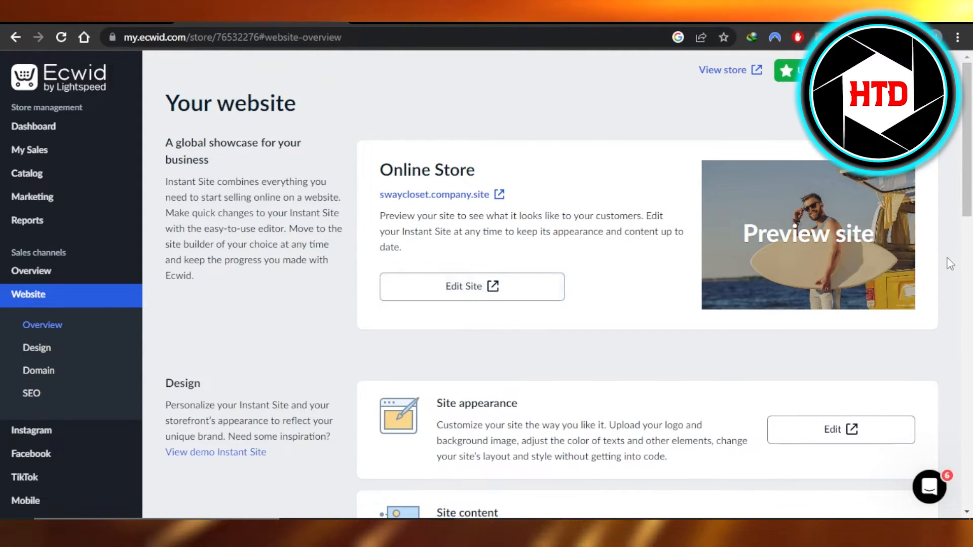
scroll("down", 3)
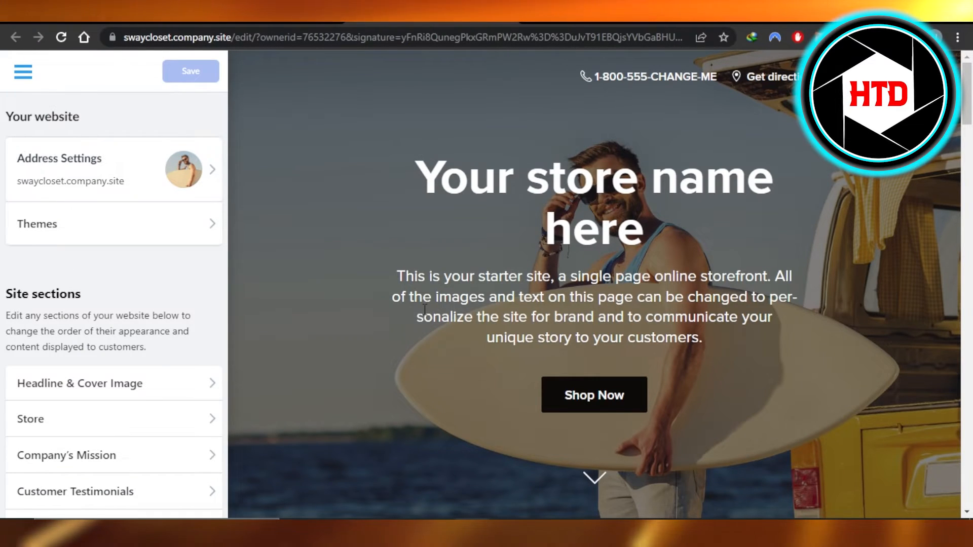
mouse_move(32, 204)
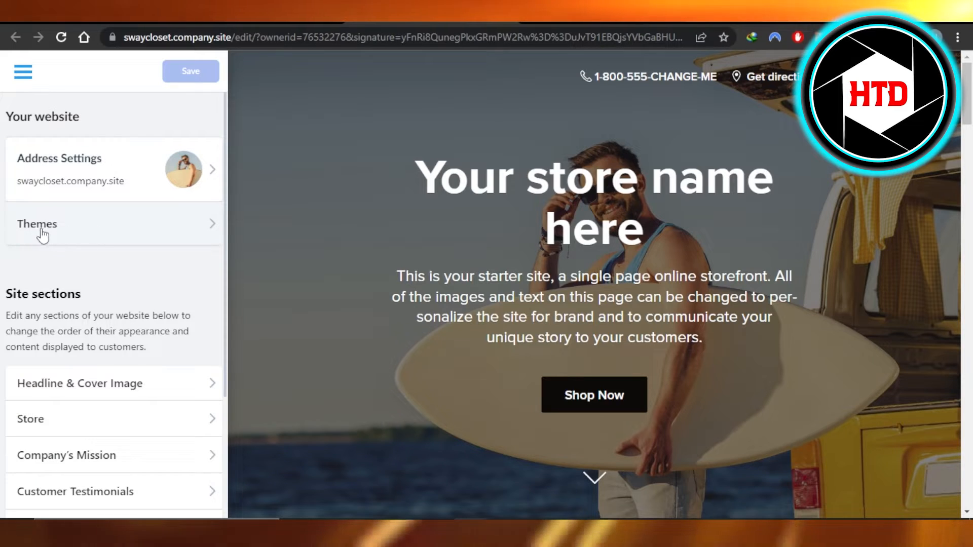
Show the Choose a design theme gallery and scroll down to the Lannie&Crill theme.
left_click(36, 224)
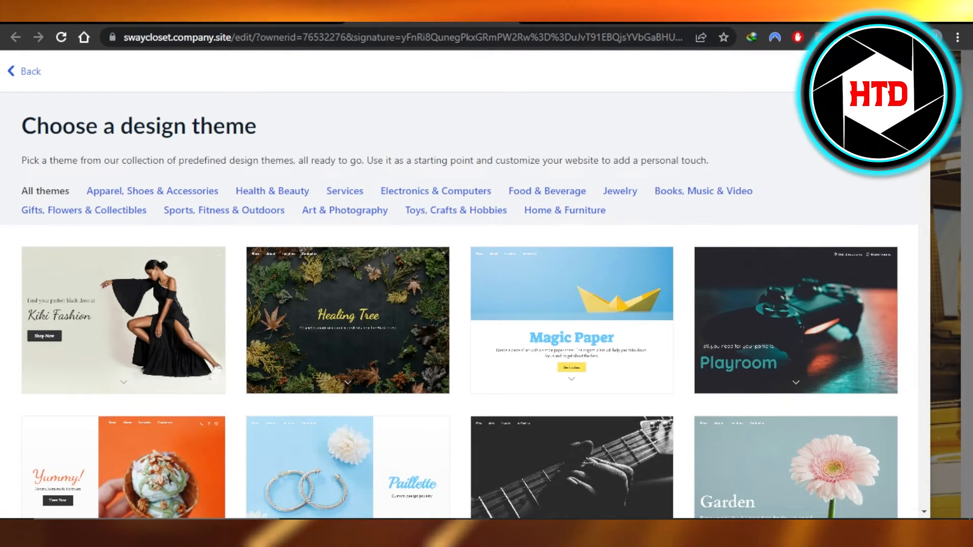
scroll("down", 3)
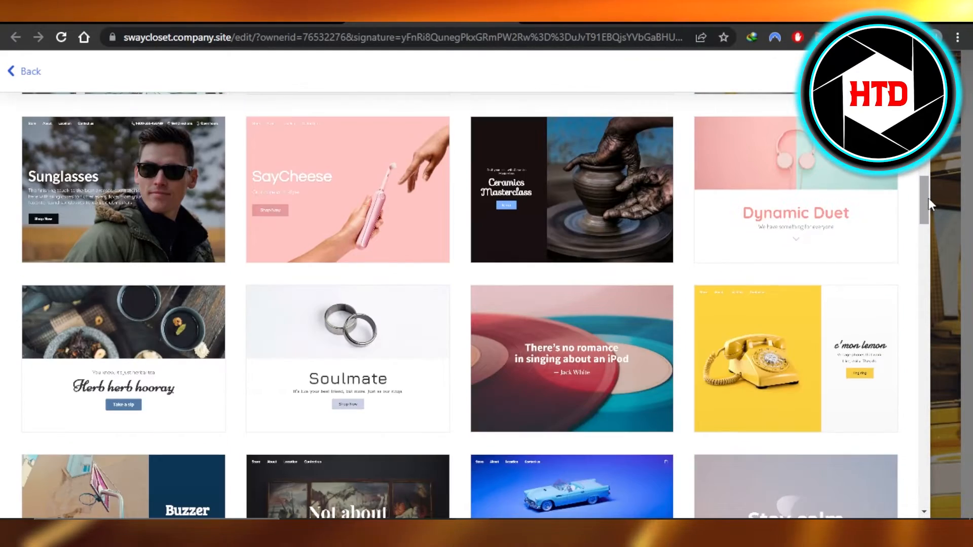
scroll("down", 3)
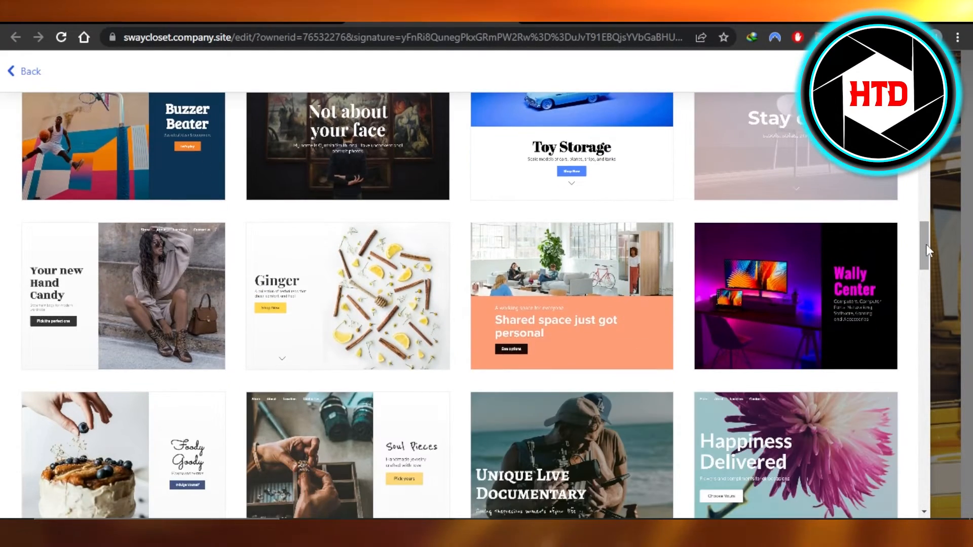
scroll("down", 3)
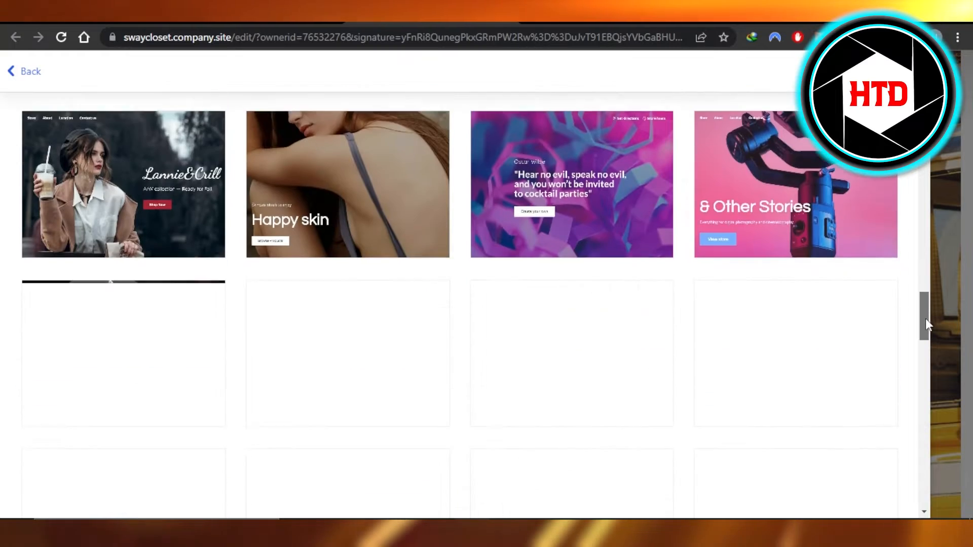
scroll("down", 3)
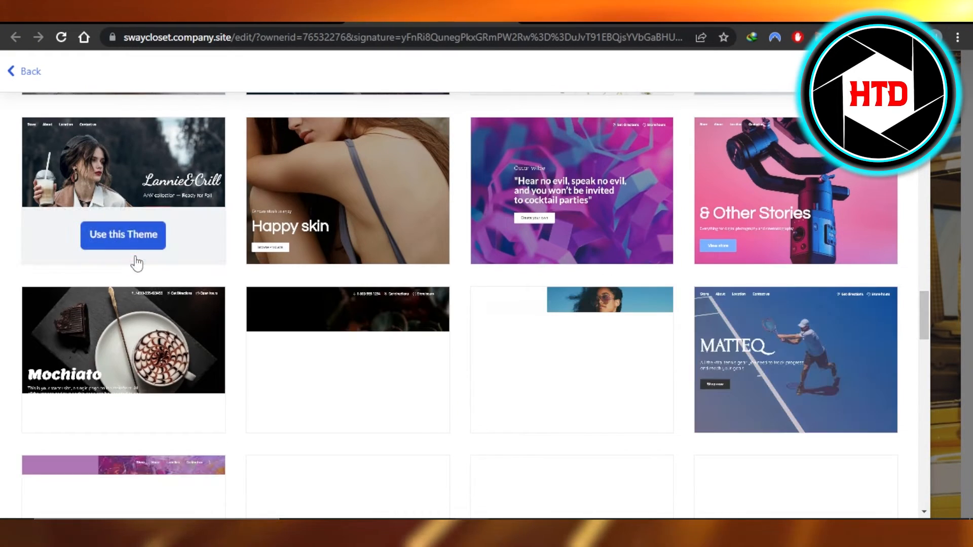
Apply the Lannie&Crill theme, then return to the theme gallery to browse other designs.
left_click(123, 236)
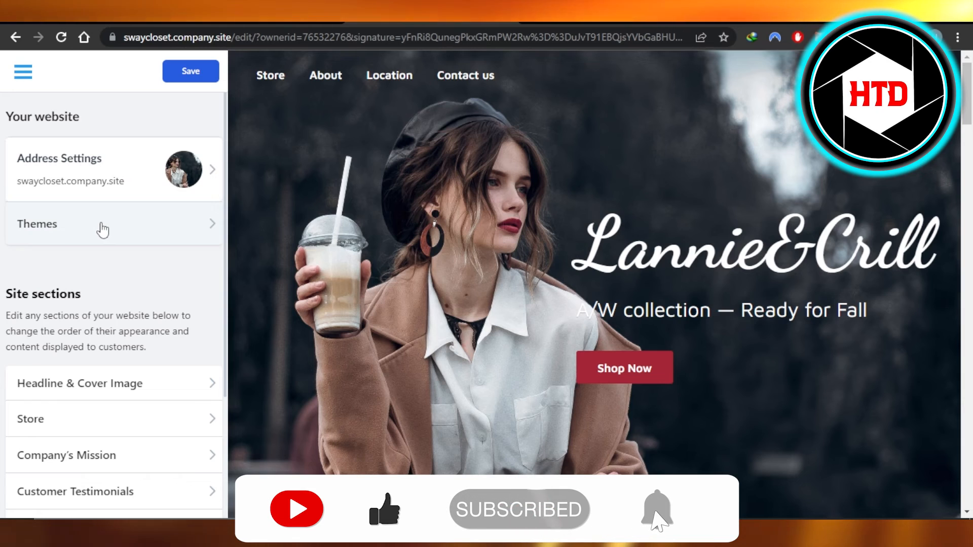
left_click(103, 224)
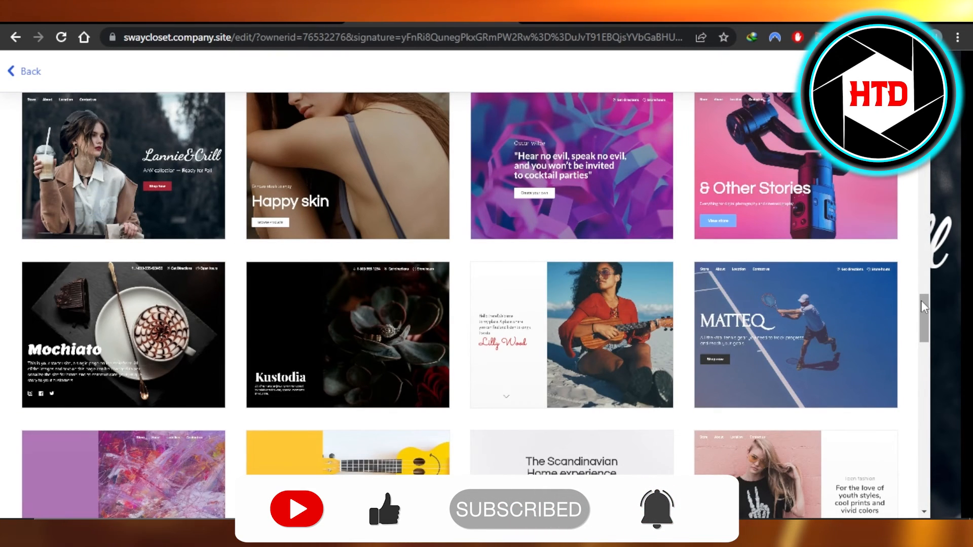
scroll("down", 3)
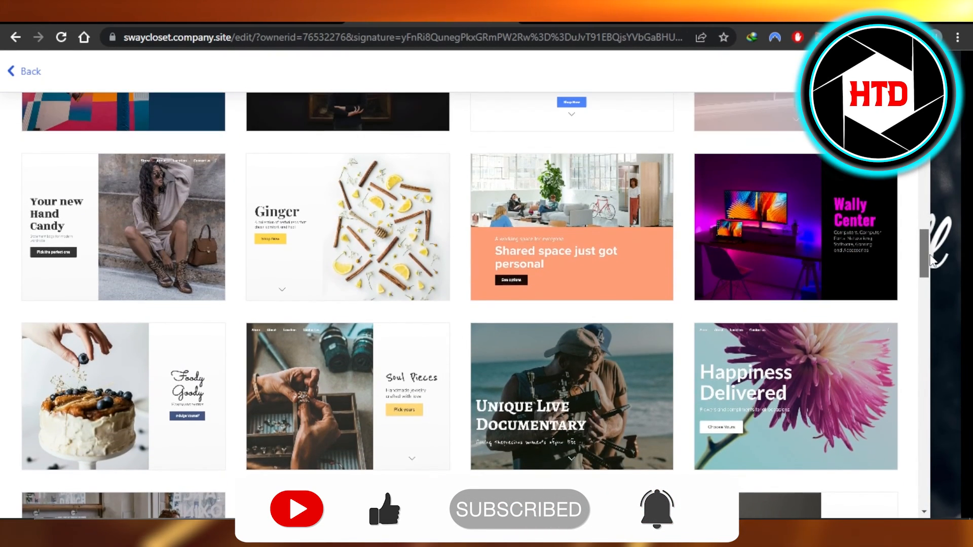
scroll("down", 3)
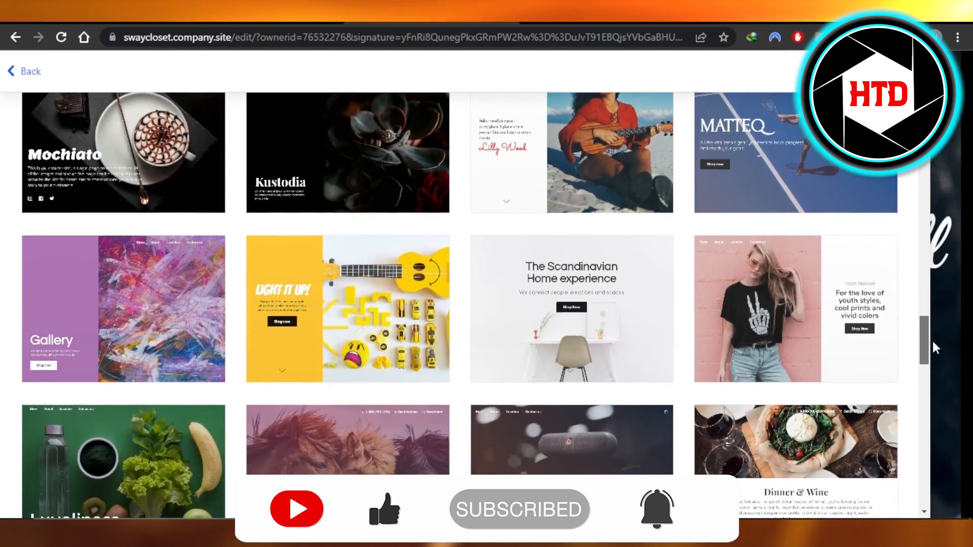